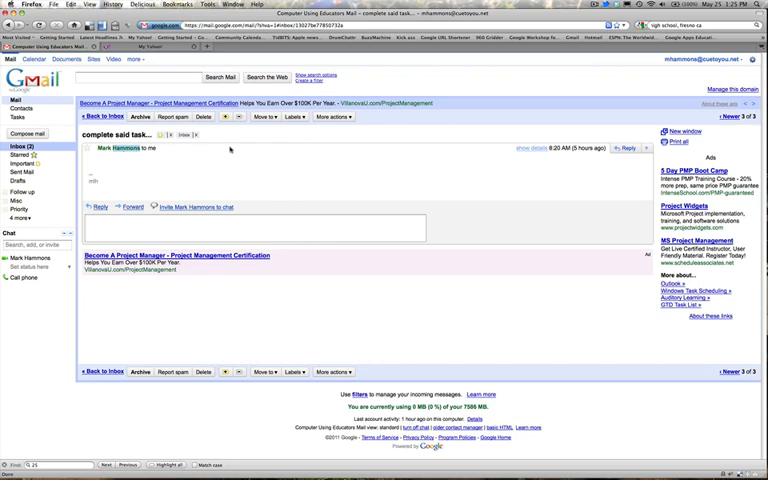
Step: Add the open 'complete said task' email to Tasks via More actions > Add to Tasks
{"action": "left_click", "coordinate": [332, 116]}
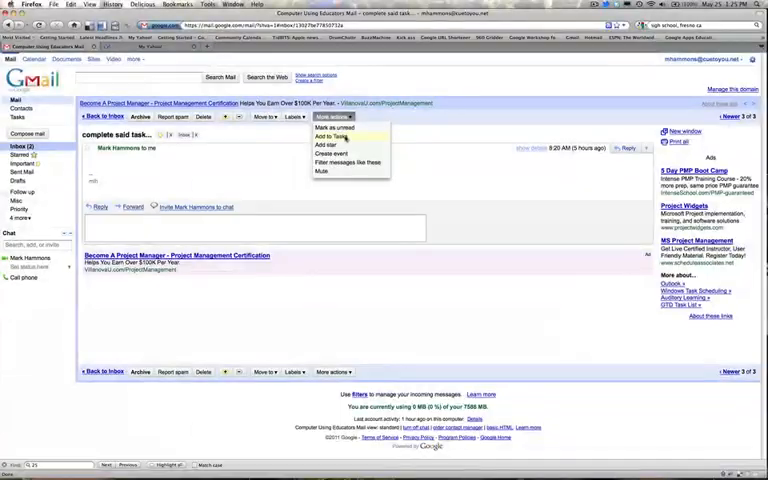
{"action": "left_click", "coordinate": [332, 136]}
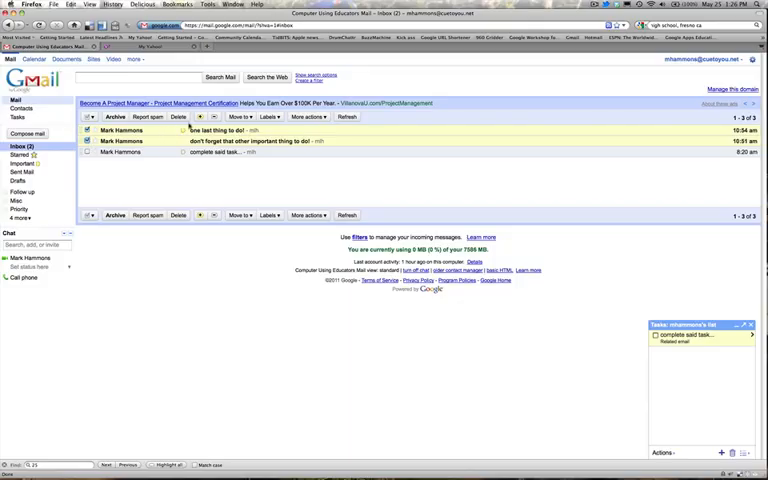
Step: Add the two checked inbox conversations to Tasks, bringing the list to three items
{"action": "left_click", "coordinate": [308, 116]}
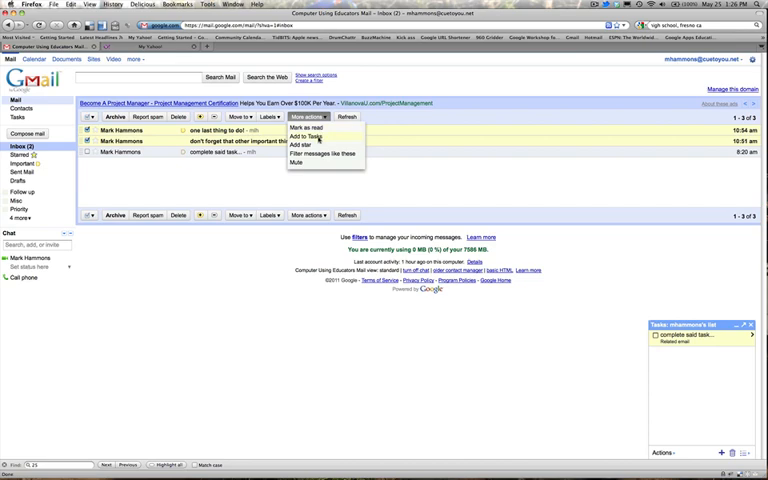
{"action": "left_click", "coordinate": [304, 136]}
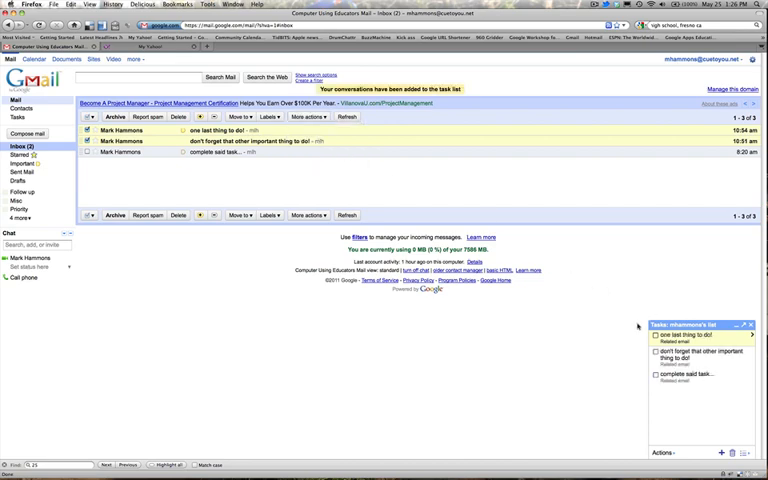